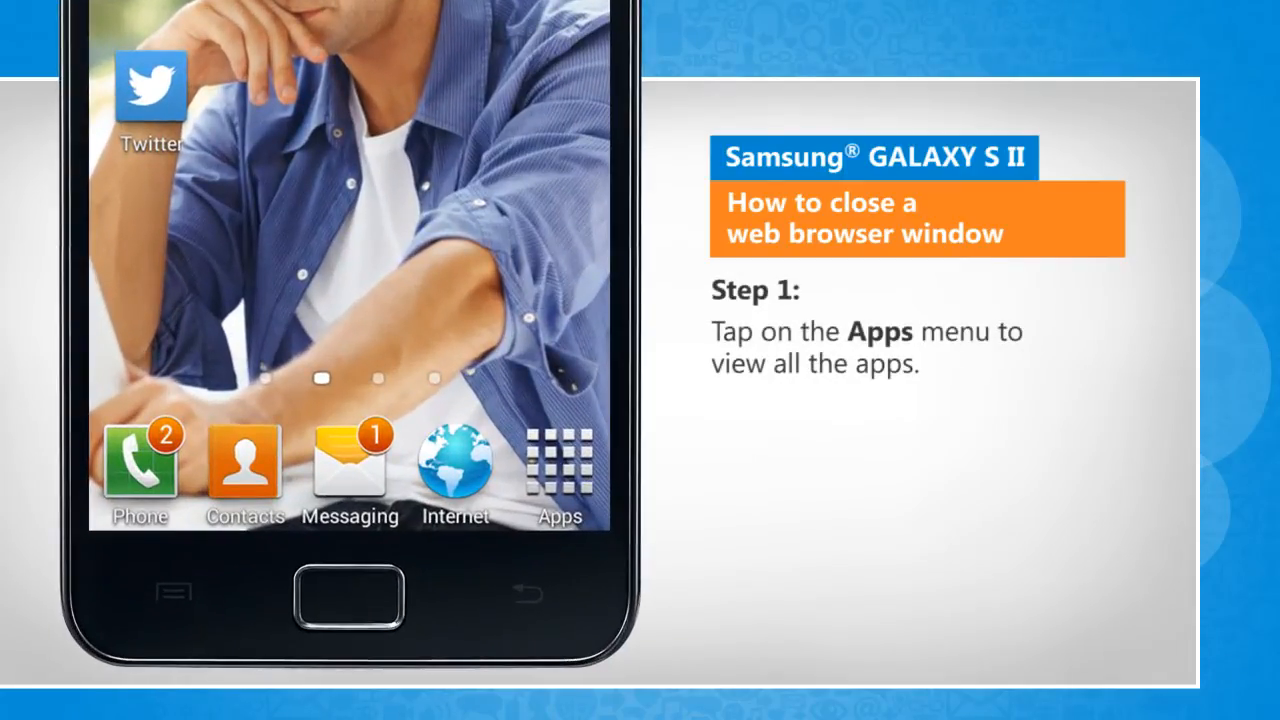
- Launch the Internet browser from Apps and show the open-windows overview with the Yahoo page
left_click(560, 464)
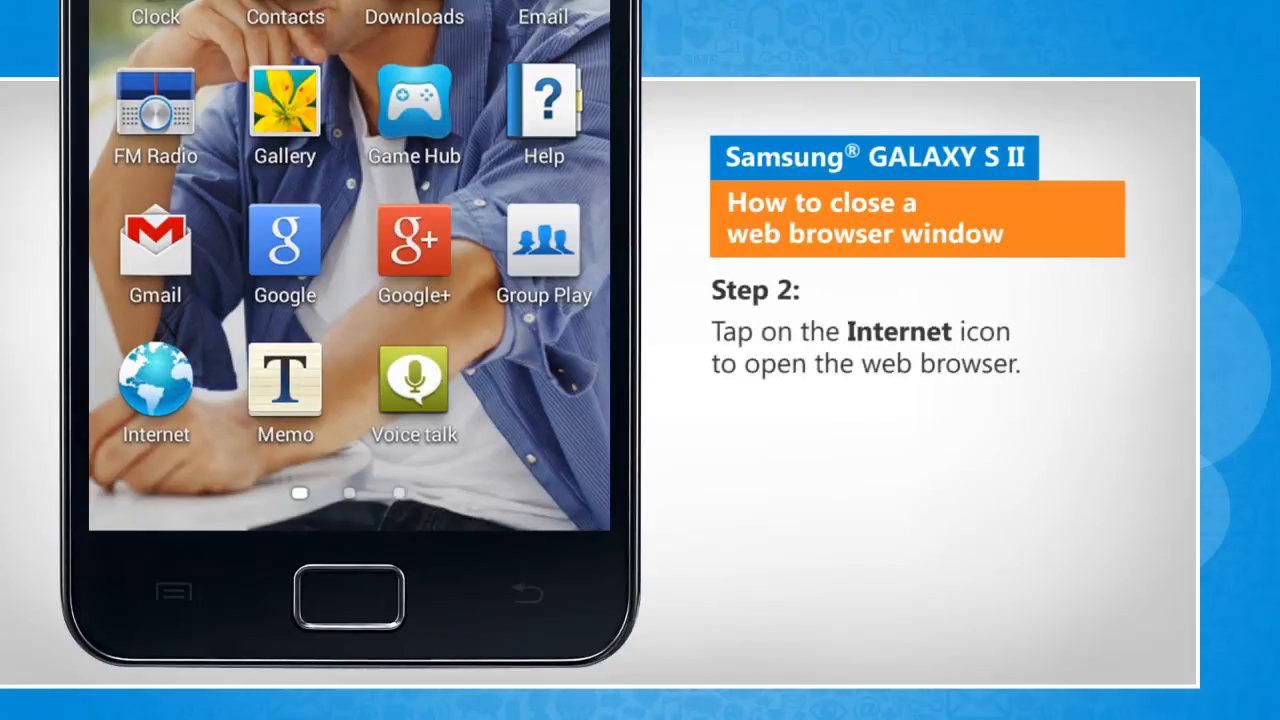
left_click(156, 384)
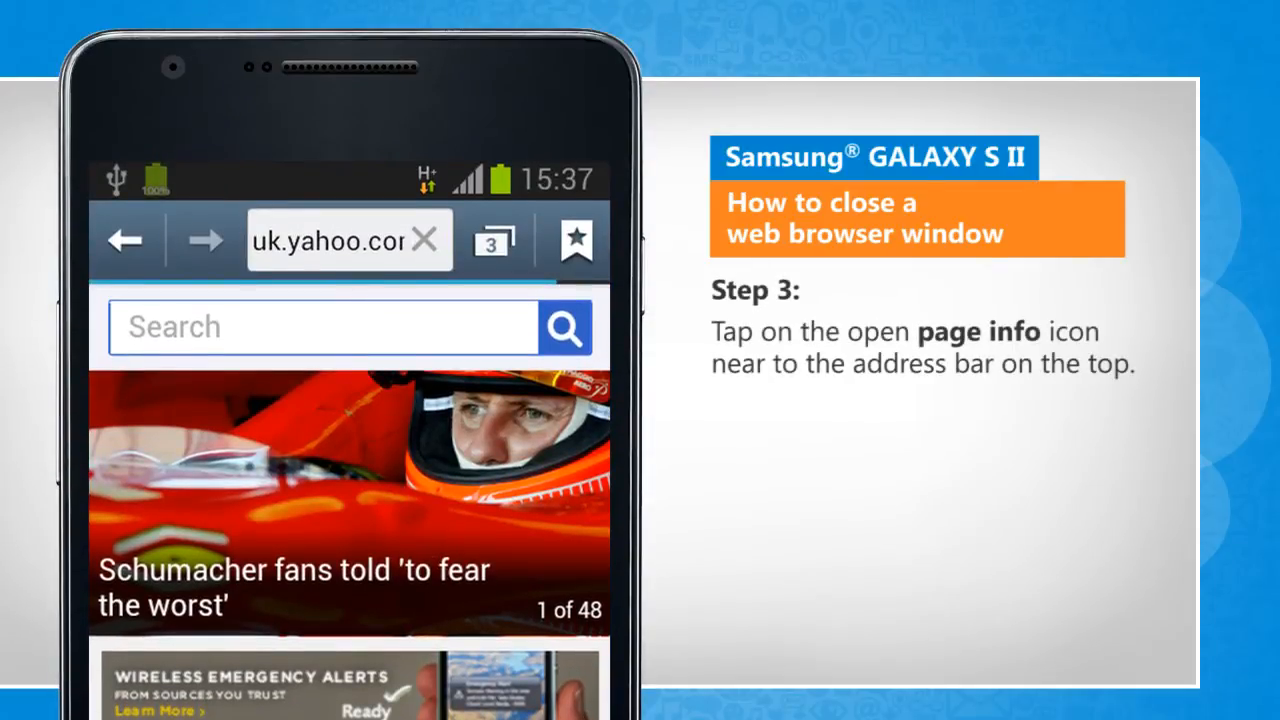
left_click(494, 240)
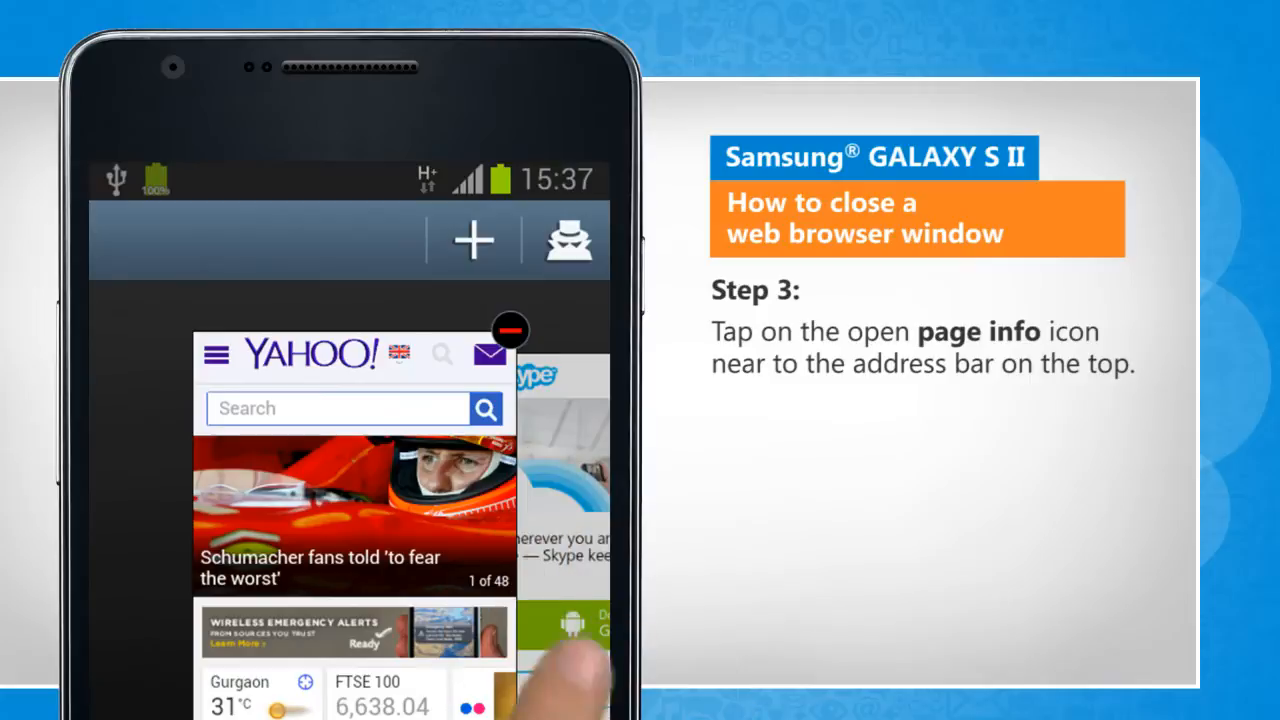